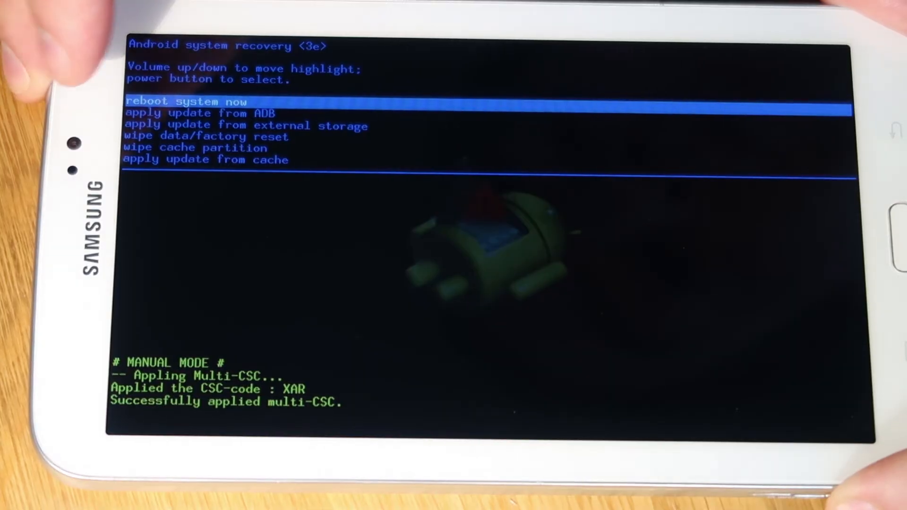
# Move the recovery menu highlight down to wipe data/factory reset
pyautogui.press('VolumeDown')
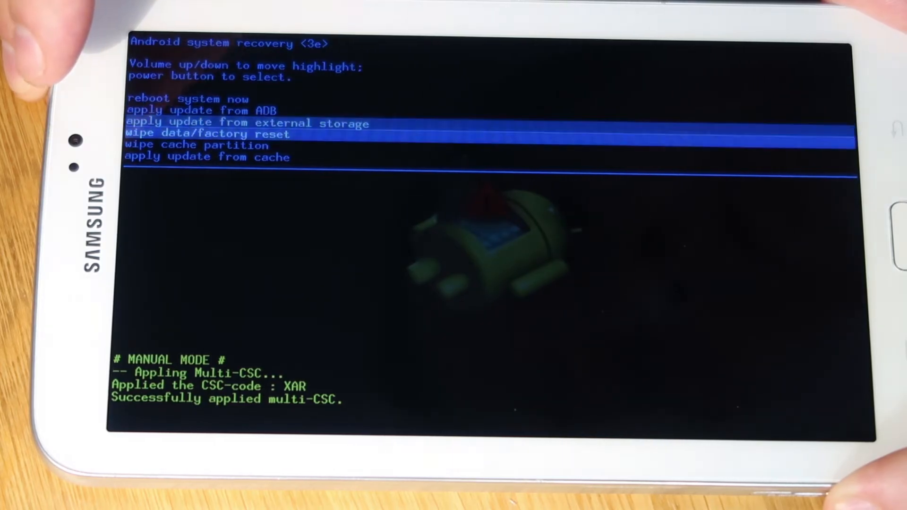
pyautogui.press('volumedown')
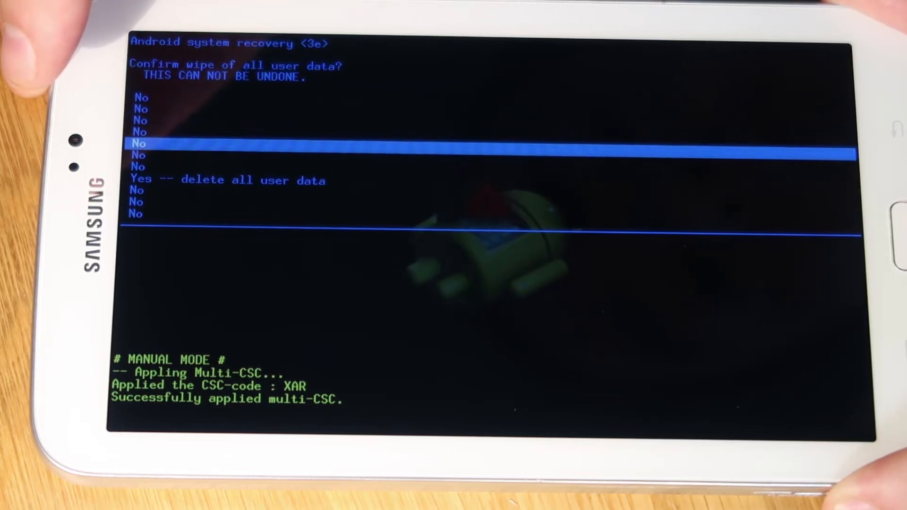
# Highlight 'Yes -- delete all user data' on the wipe confirmation screen
pyautogui.press('Down')
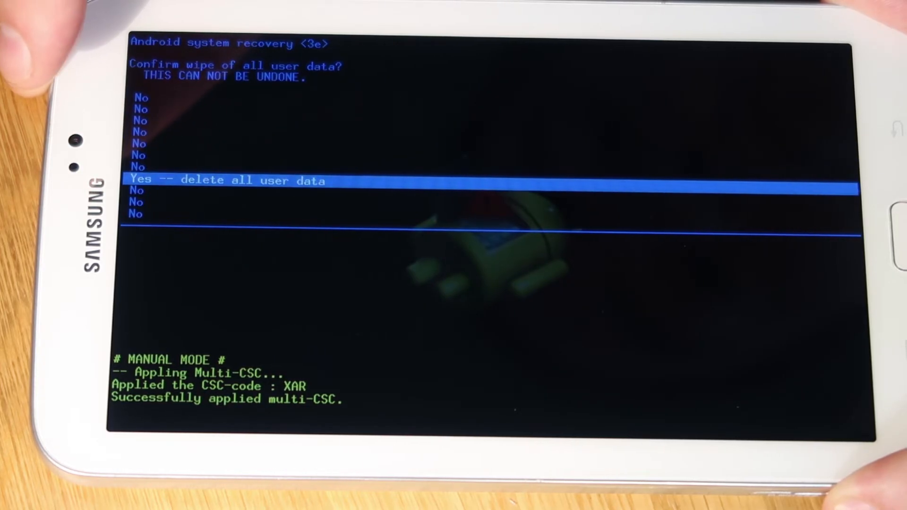